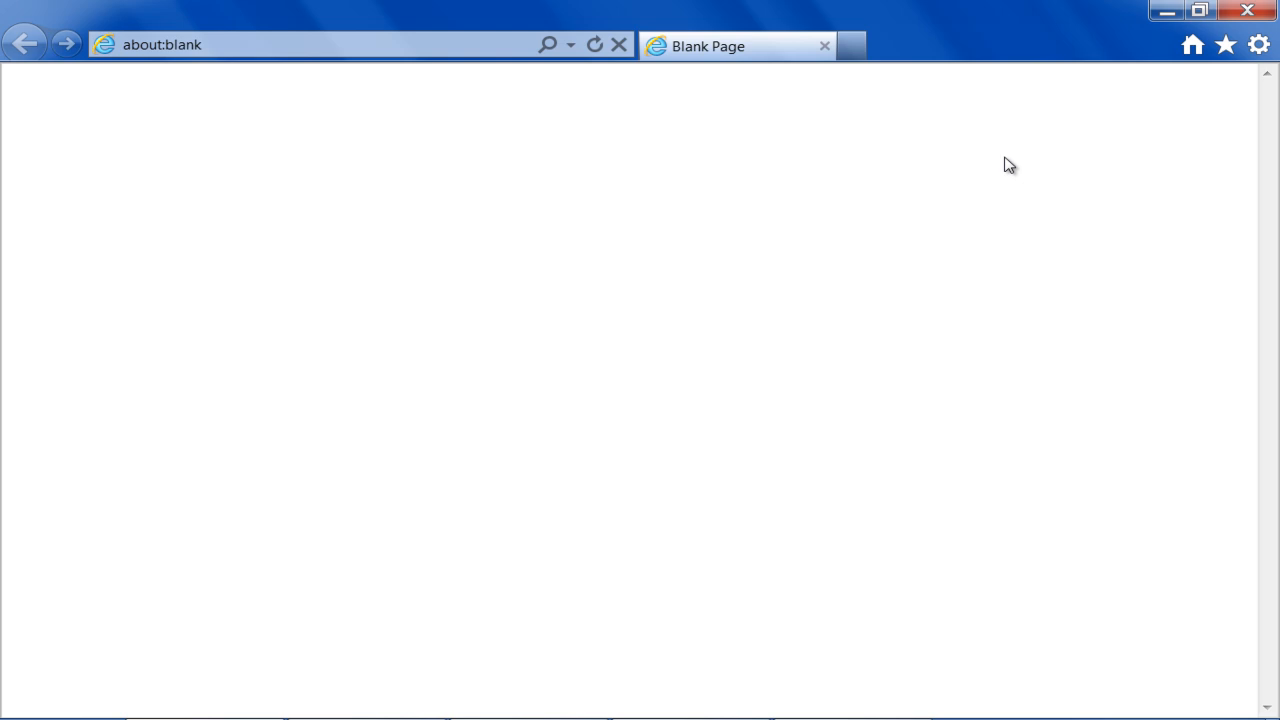
Open Internet Options from Internet Explorer's gear Tools menu.
click(1258, 44)
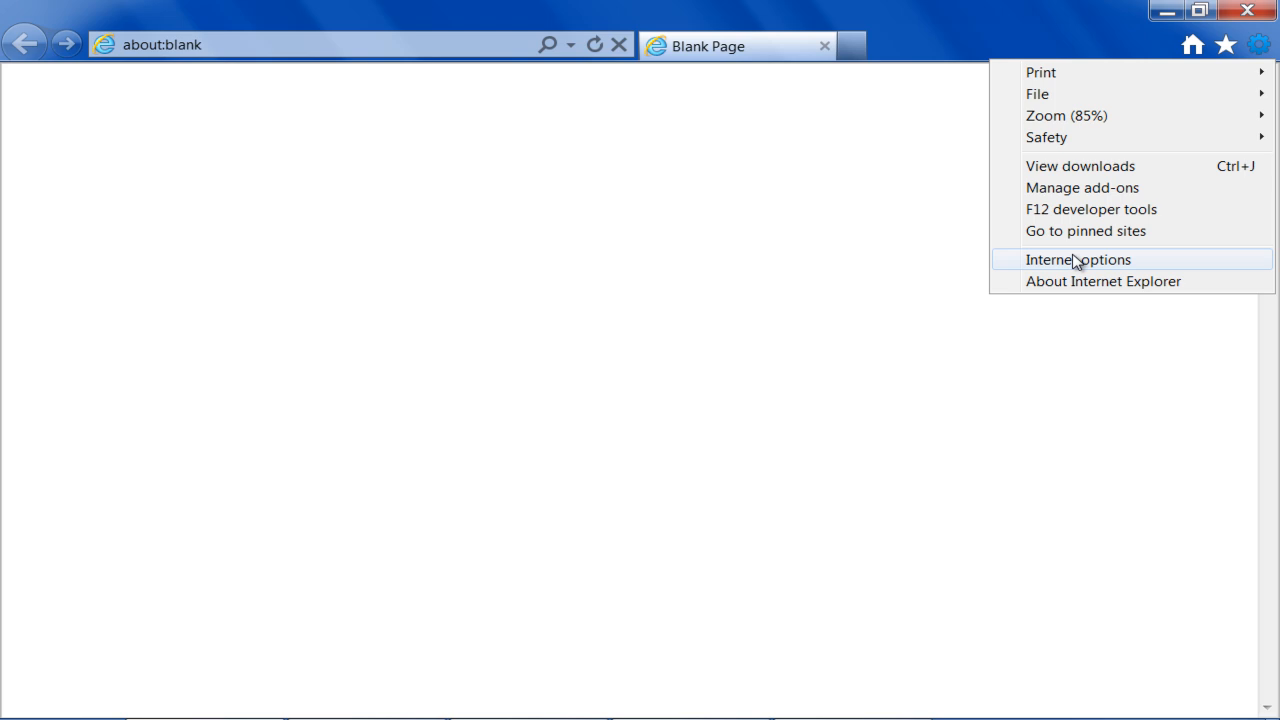
click(1078, 259)
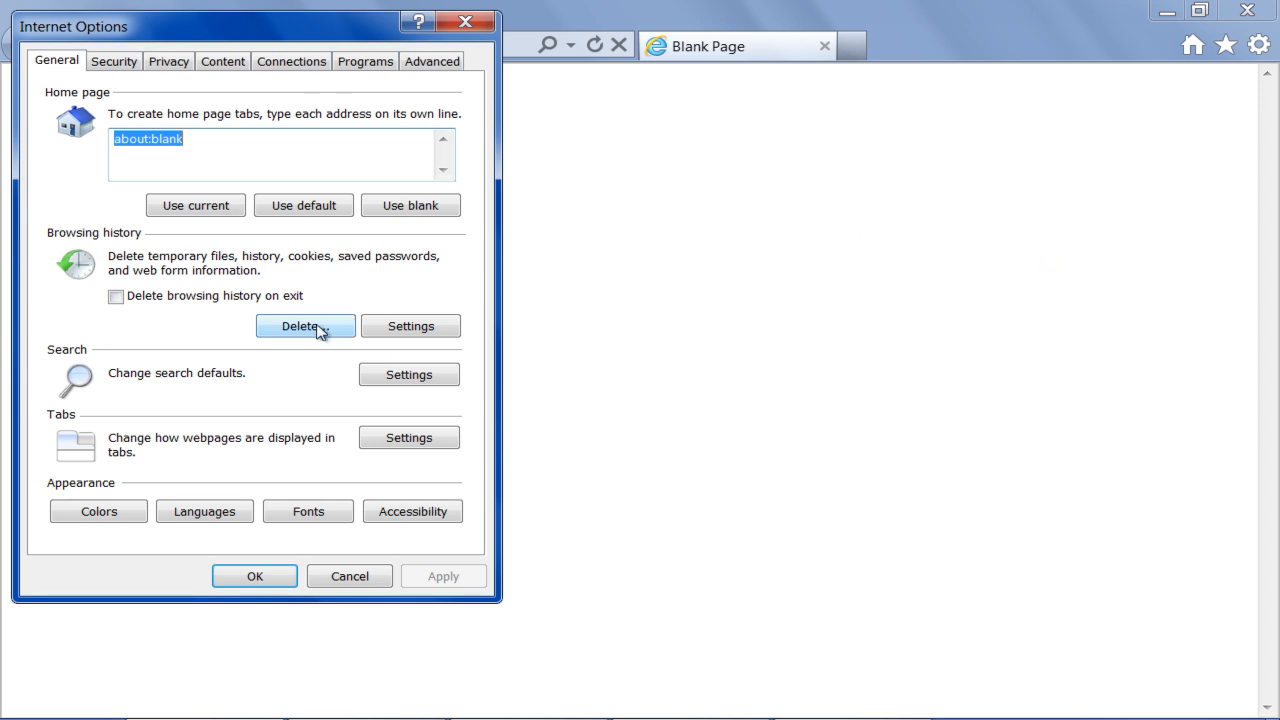
click(305, 326)
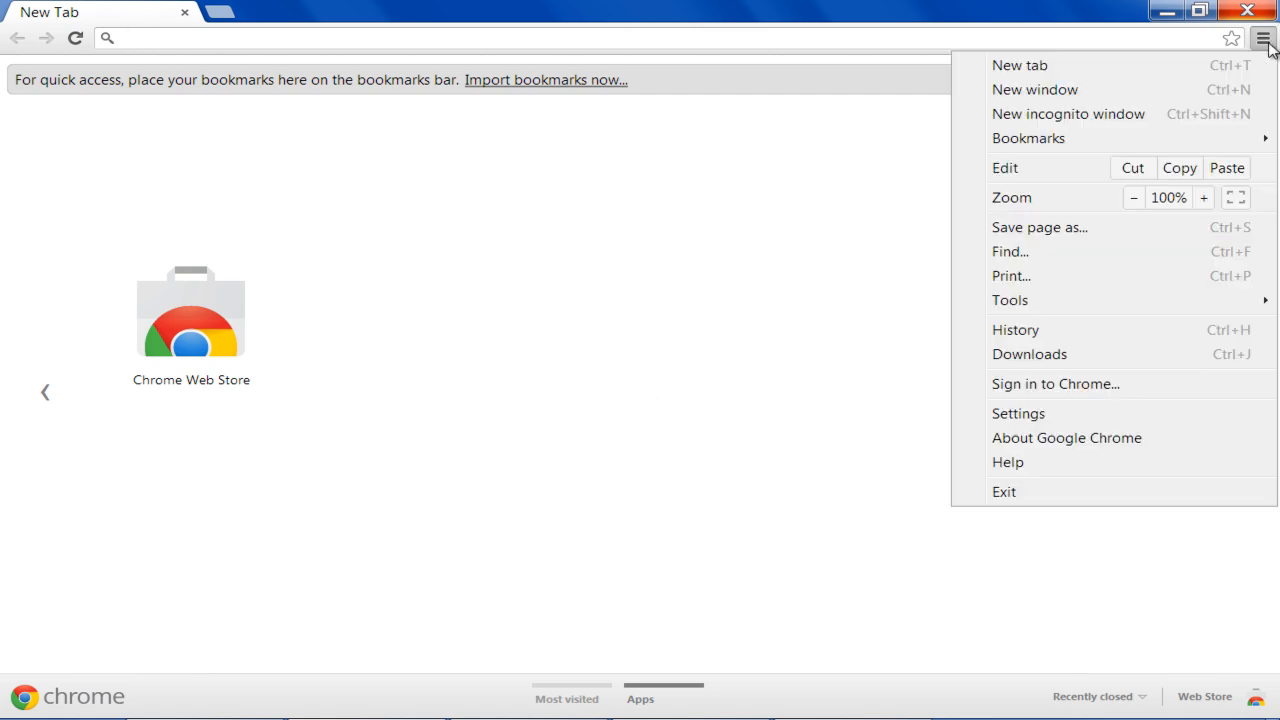
mouse_move(1017, 413)
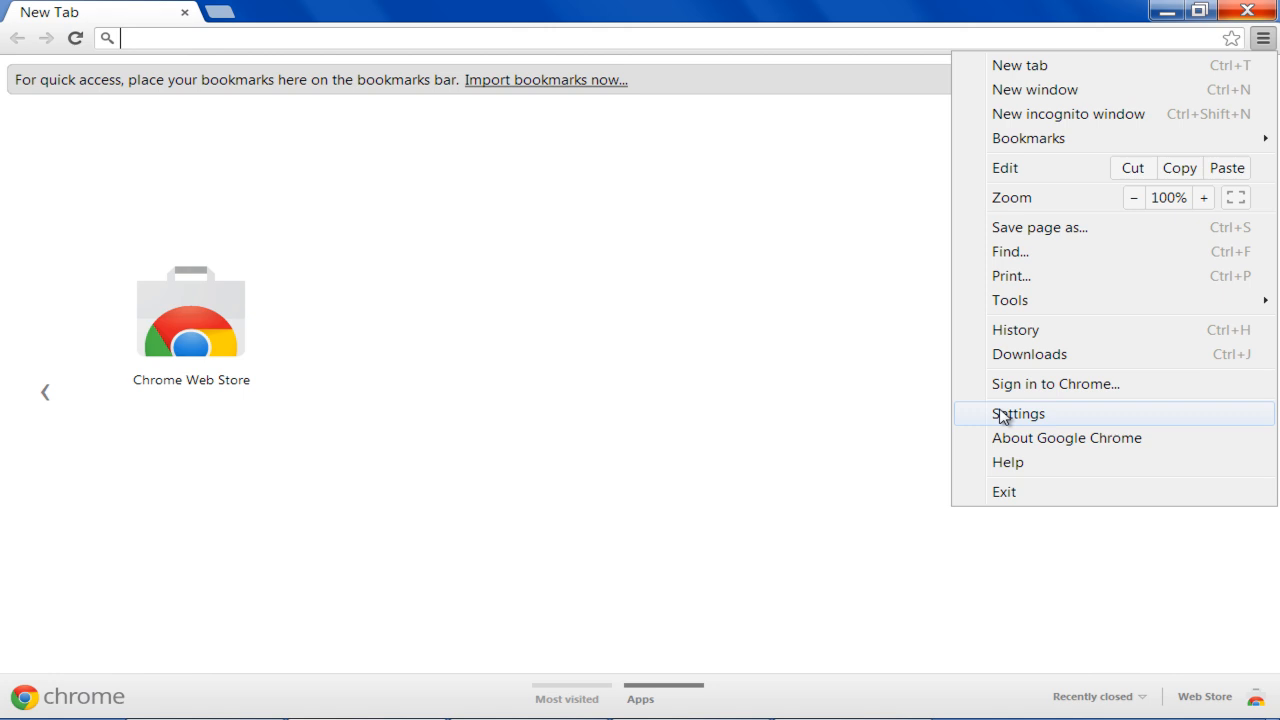
Open Chrome Settings and bring up the Clear browsing data dialog.
click(1015, 329)
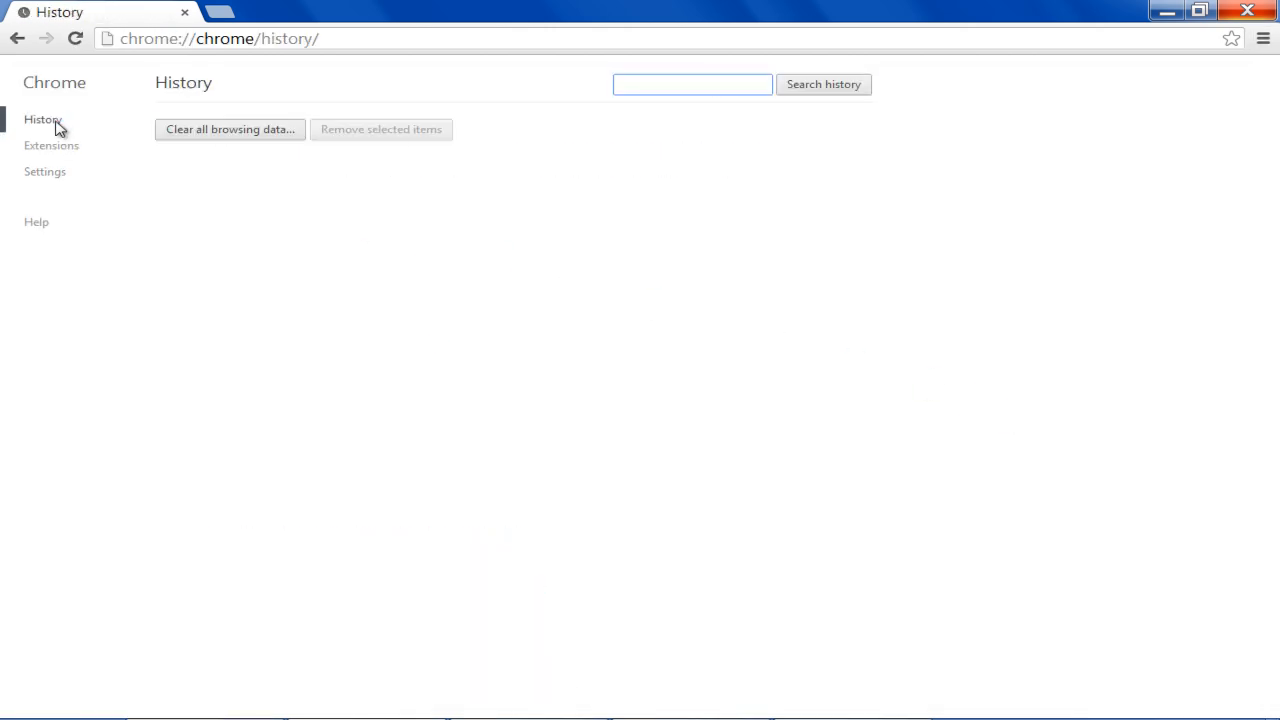
click(229, 129)
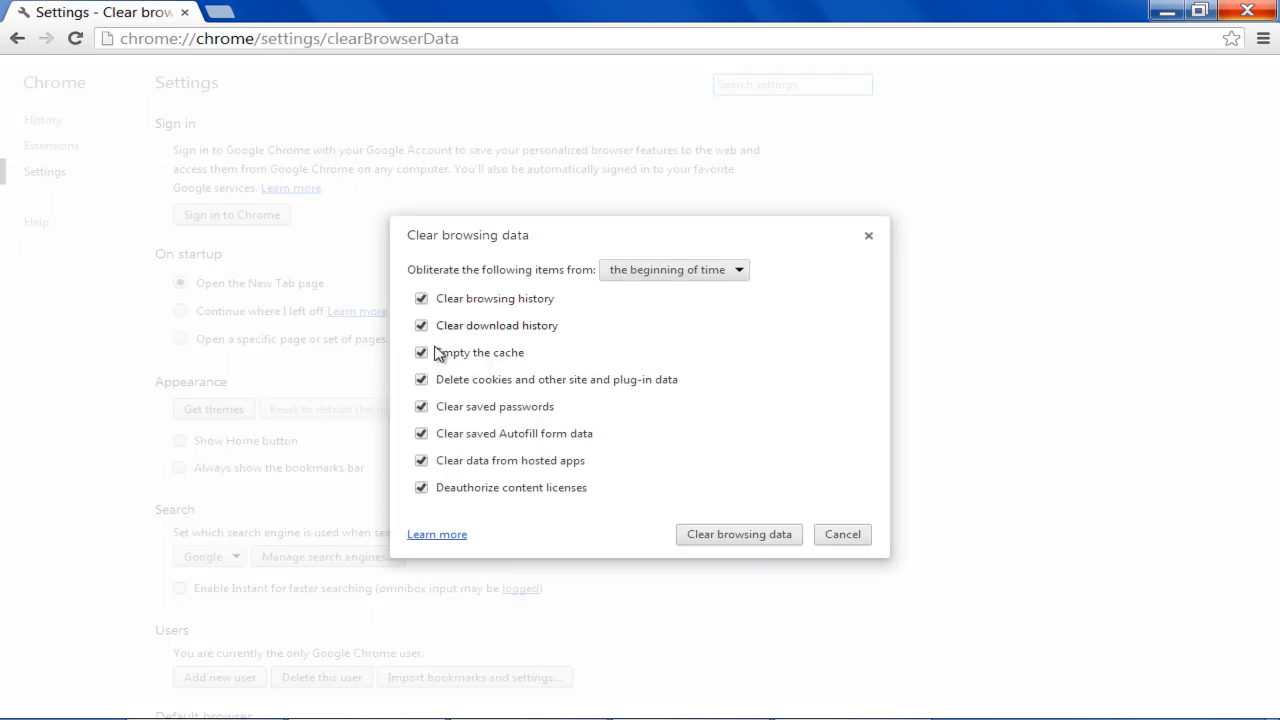
mouse_move(601, 323)
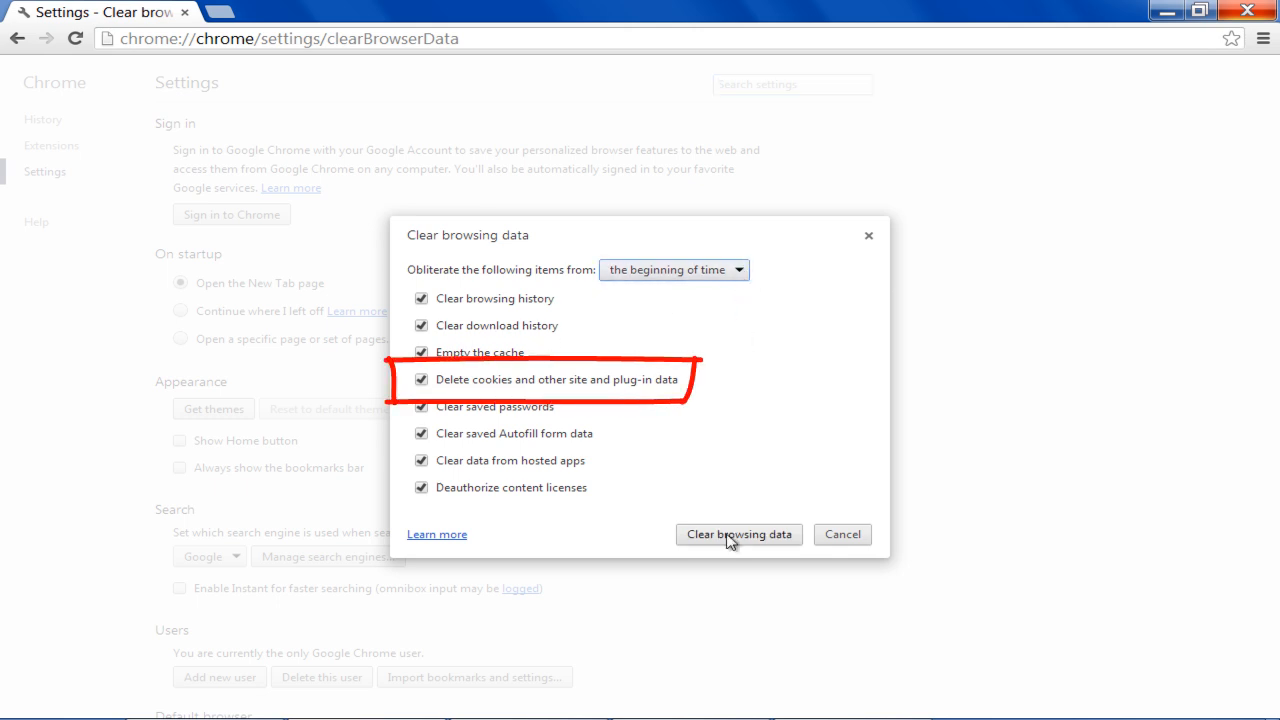
Clear all Chrome browsing data, keeping cookies and site data checked.
click(738, 534)
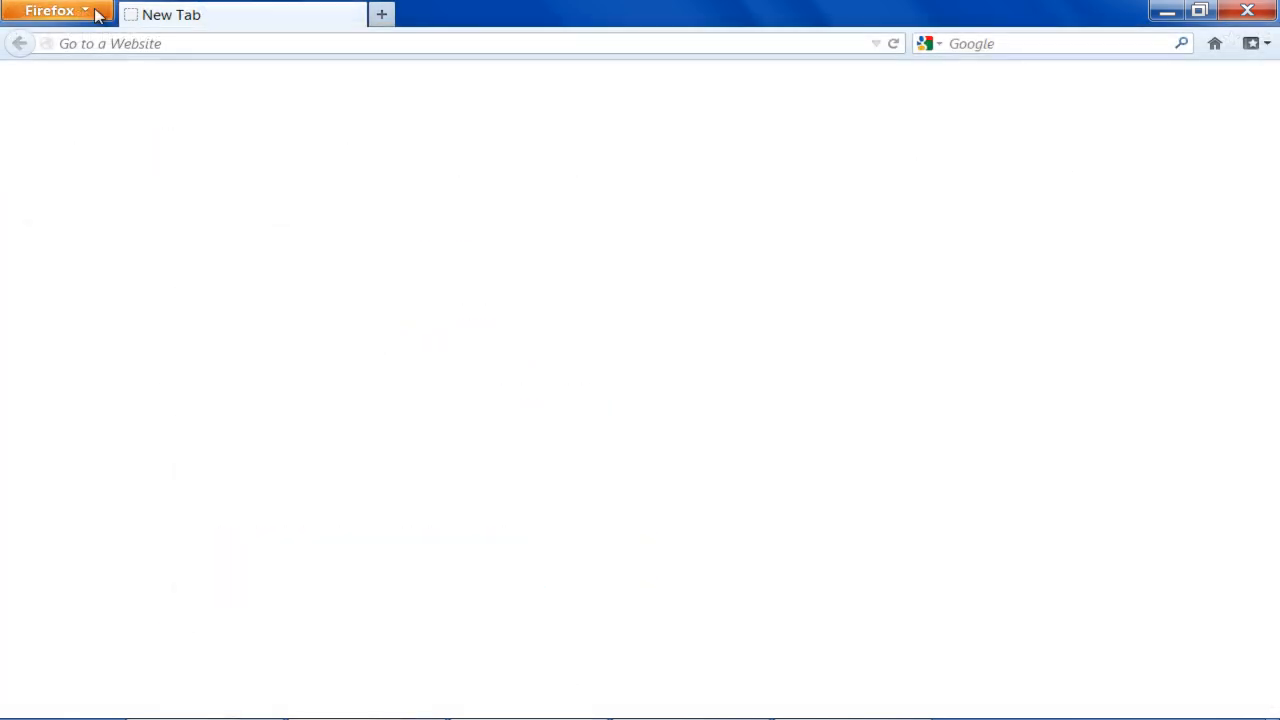
Open Firefox Options on the Privacy tab.
click(50, 11)
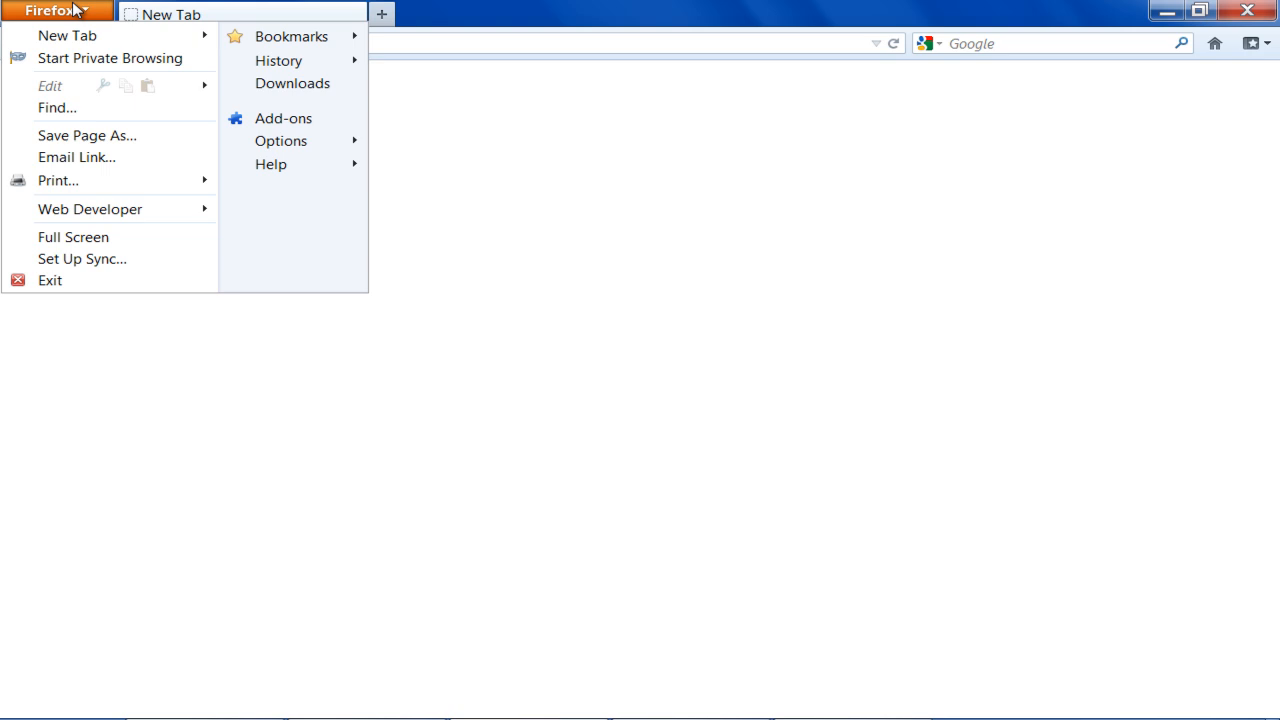
mouse_move(281, 140)
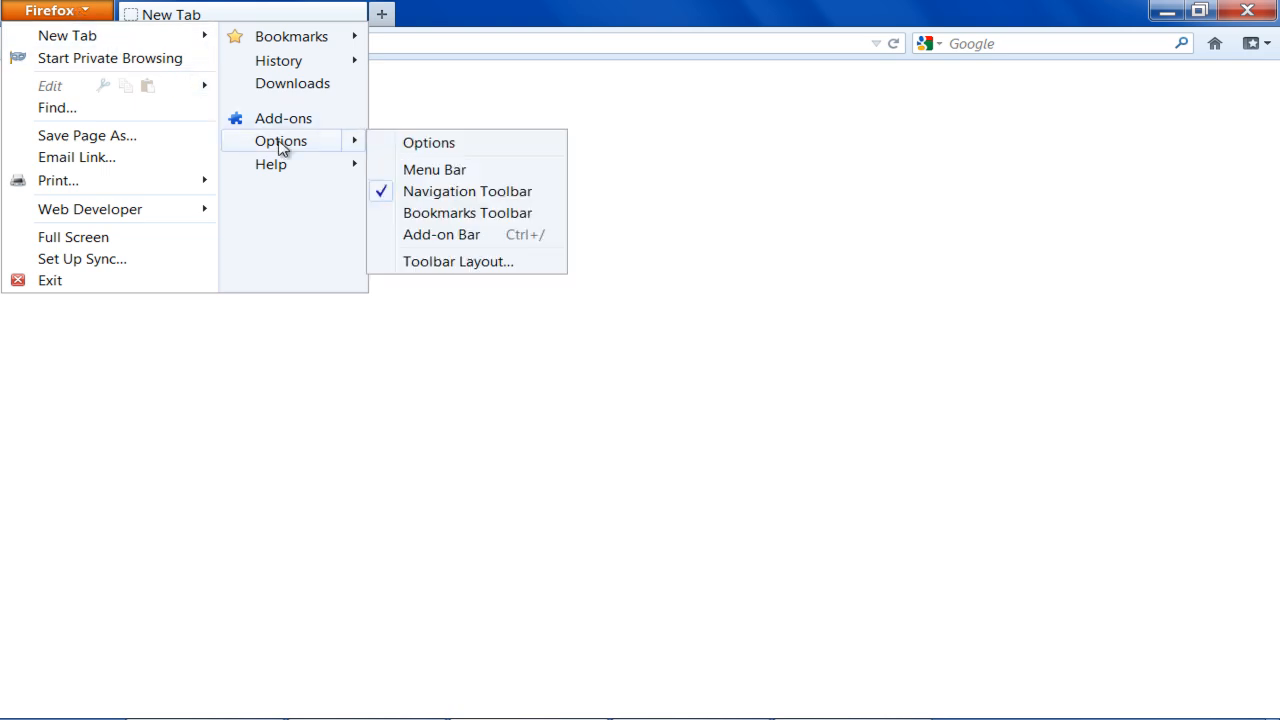
click(428, 142)
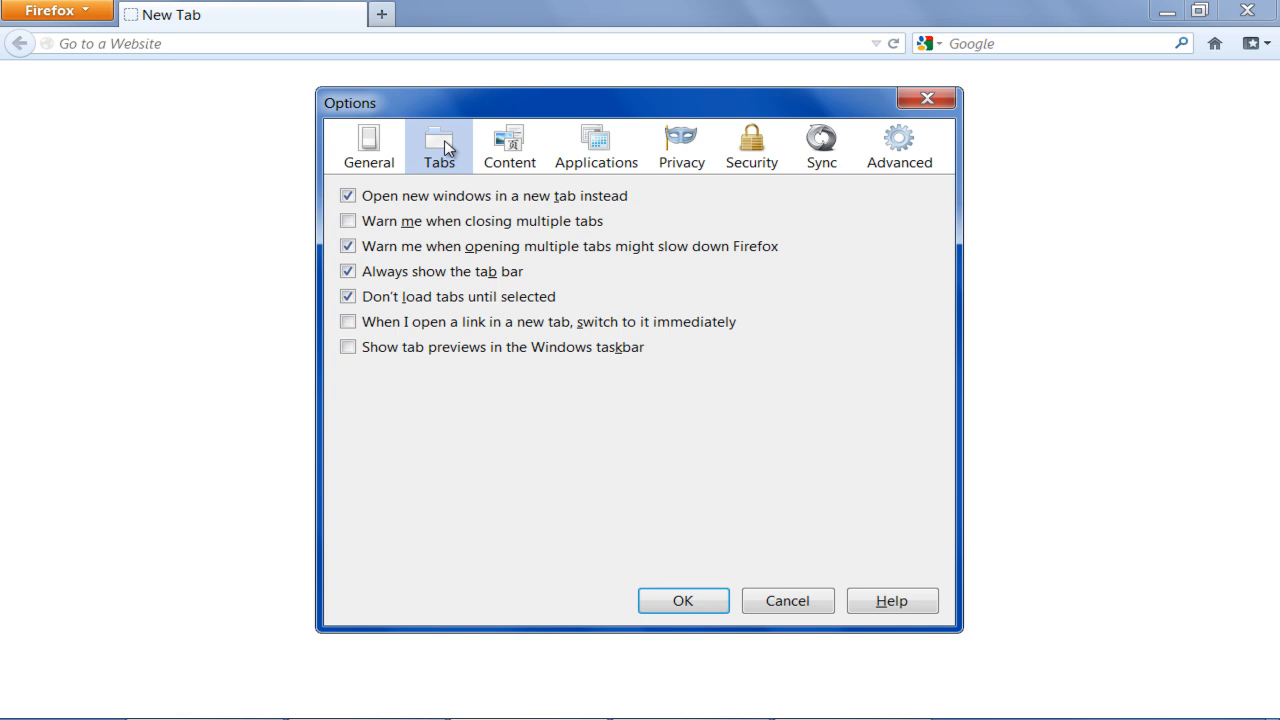
click(680, 145)
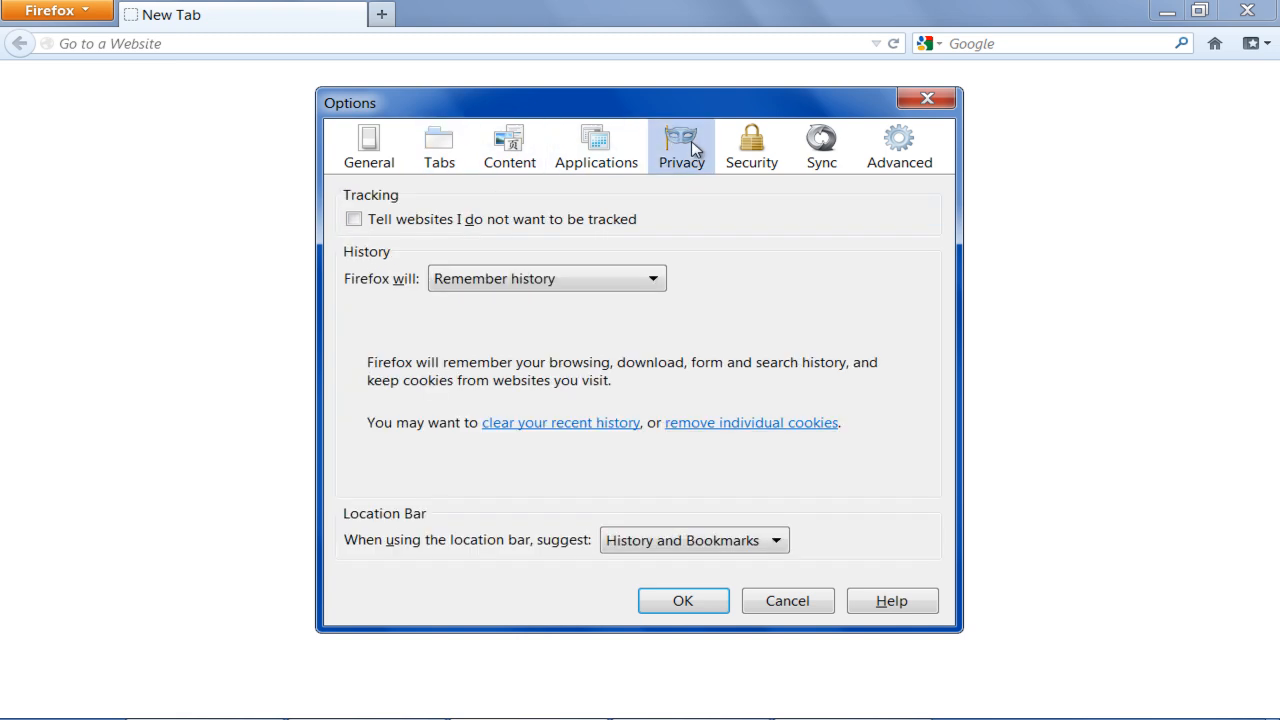
mouse_move(583, 418)
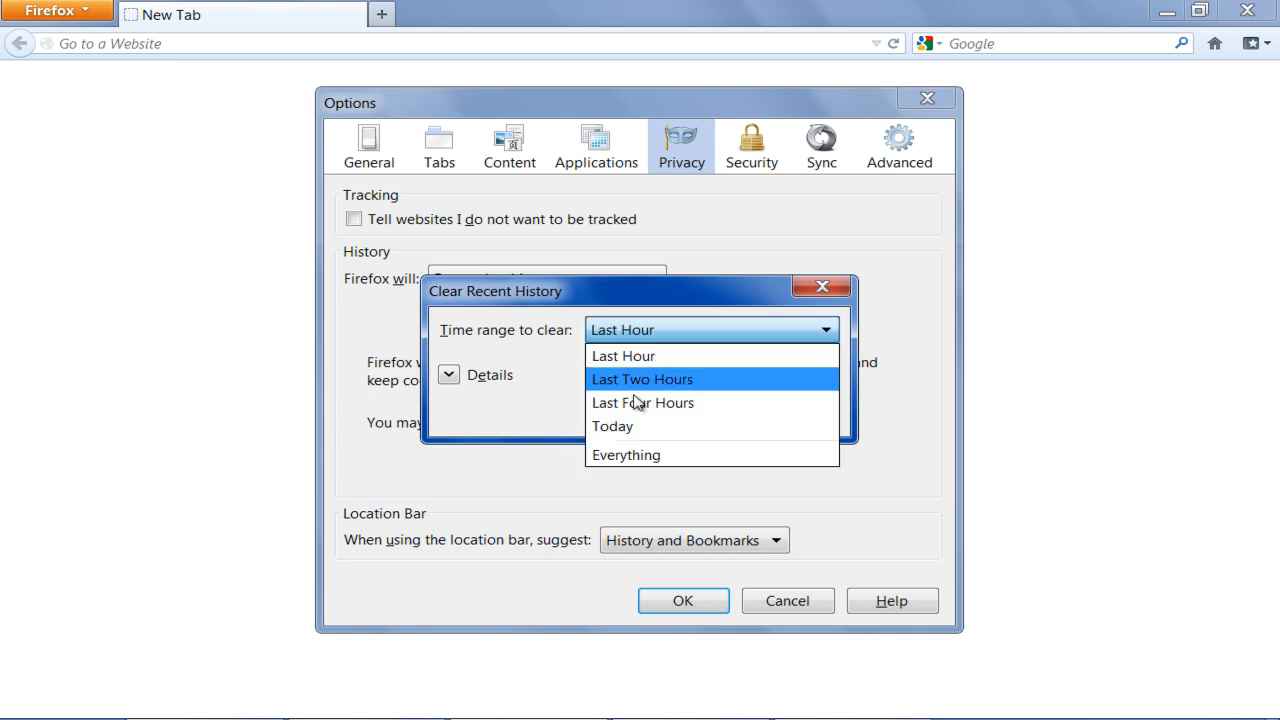
Clear Firefox history for Everything, including cookies and cache.
click(626, 454)
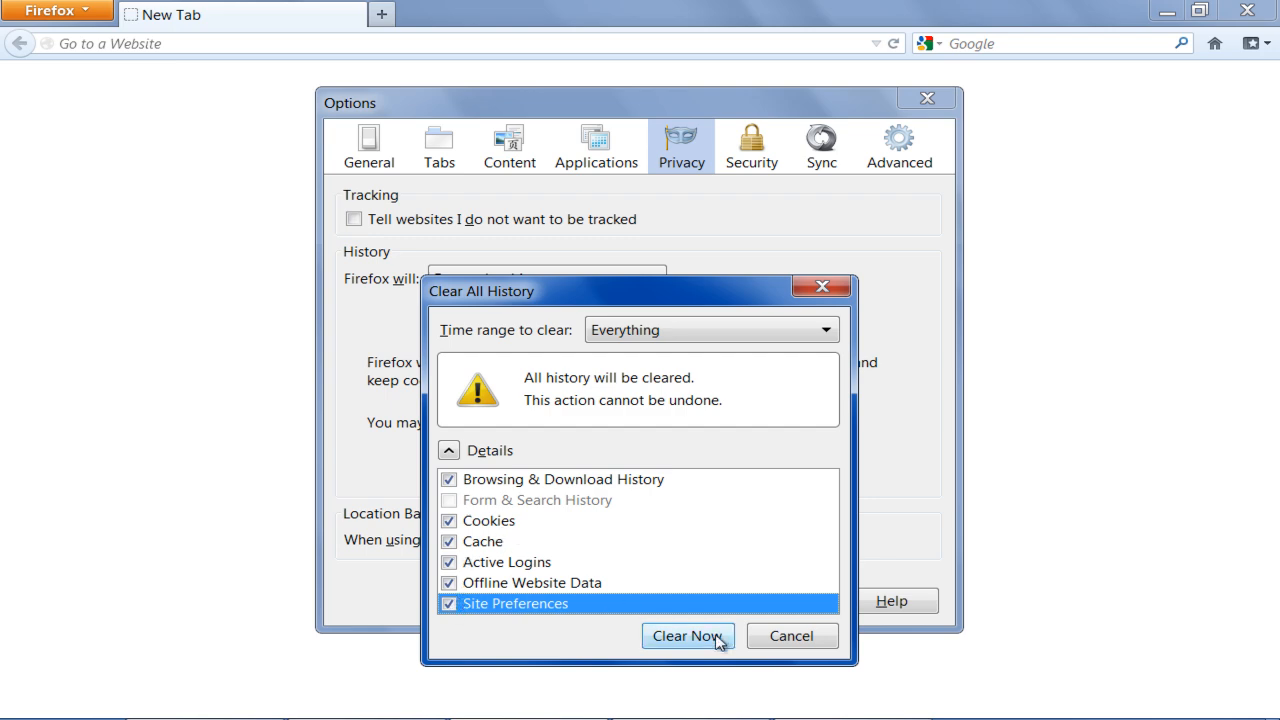
click(687, 636)
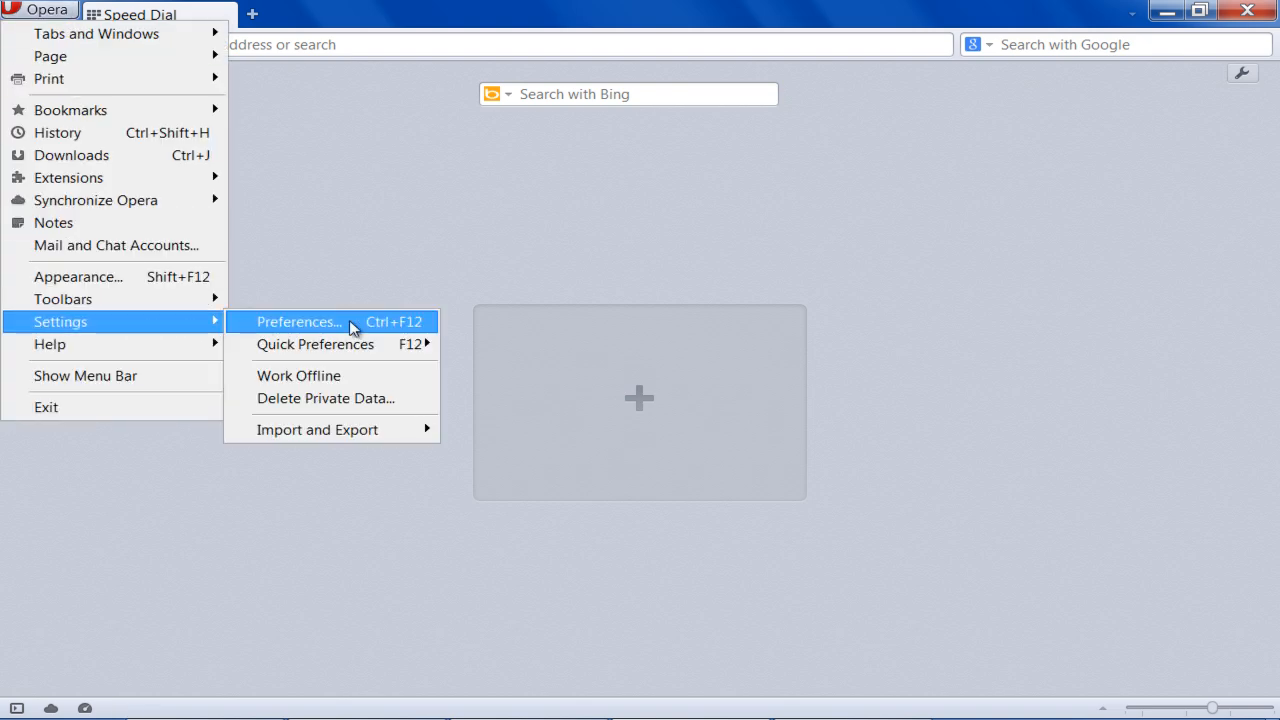
Open Opera Preferences and show the Cookie Manager list.
click(297, 321)
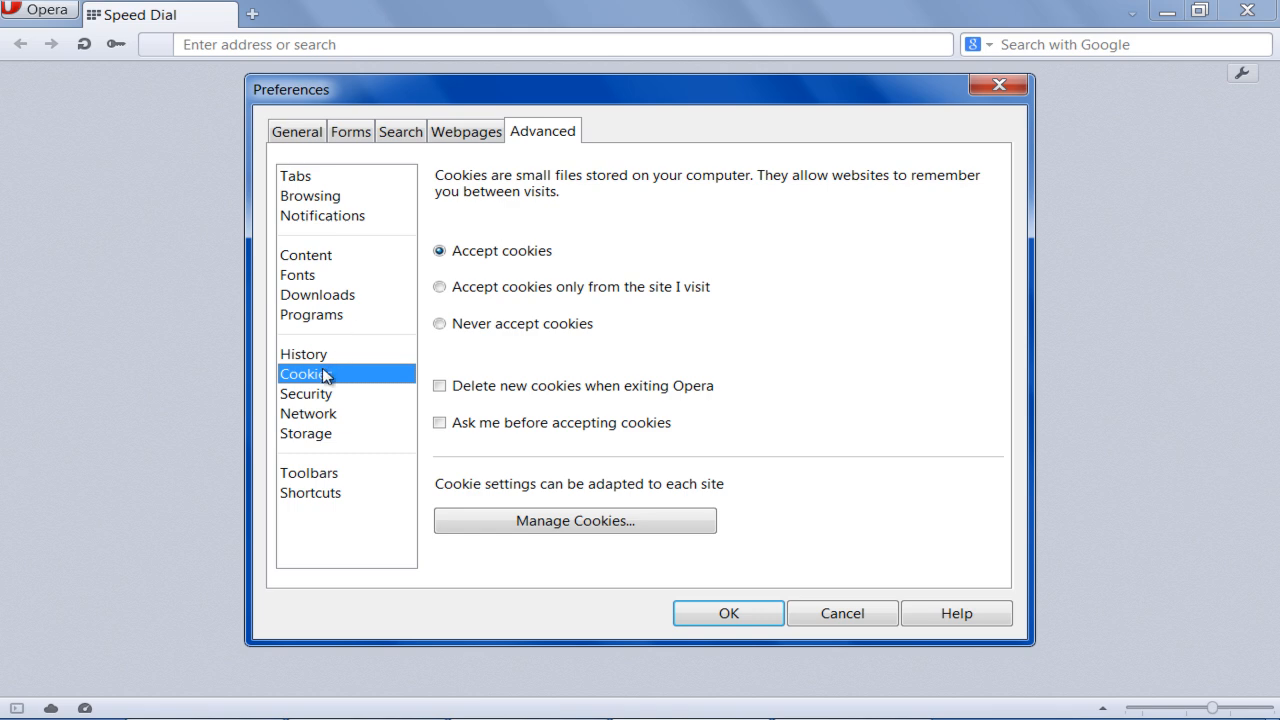
mouse_move(348, 378)
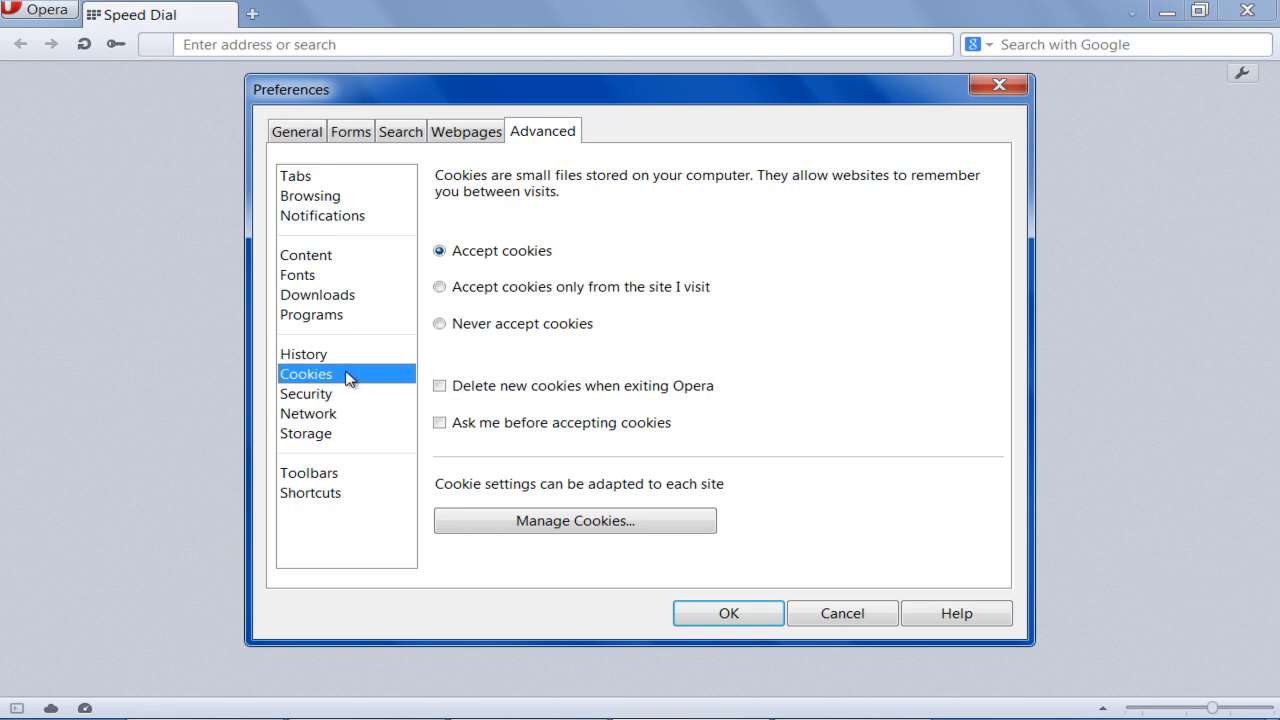
click(574, 520)
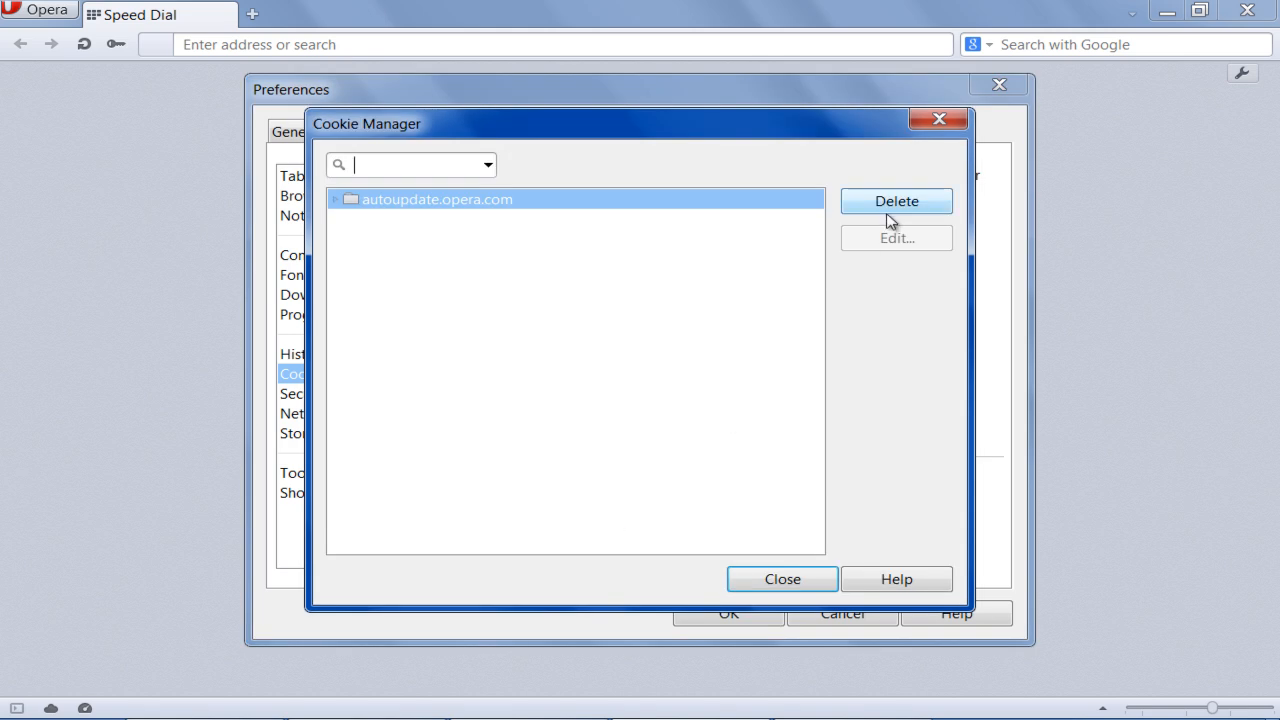
Delete the autoupdate.opera.com cookies, close Cookie Manager, and confirm Preferences with OK.
click(896, 201)
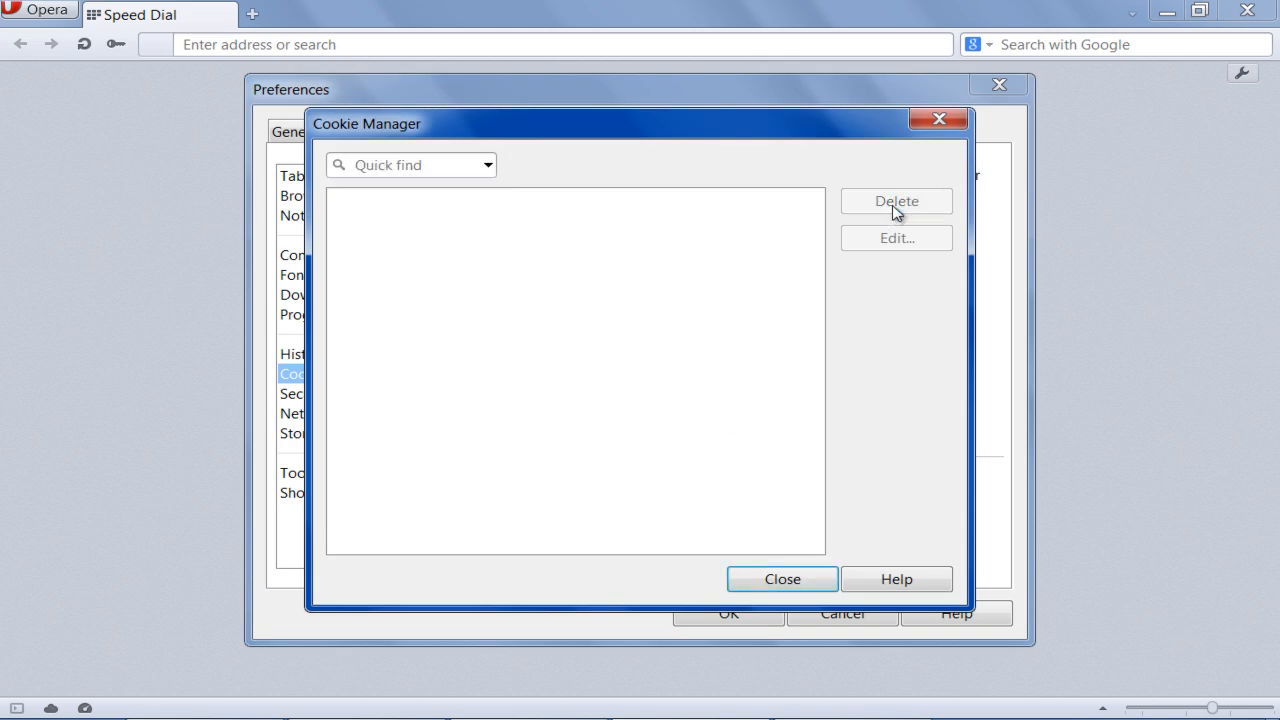
click(781, 578)
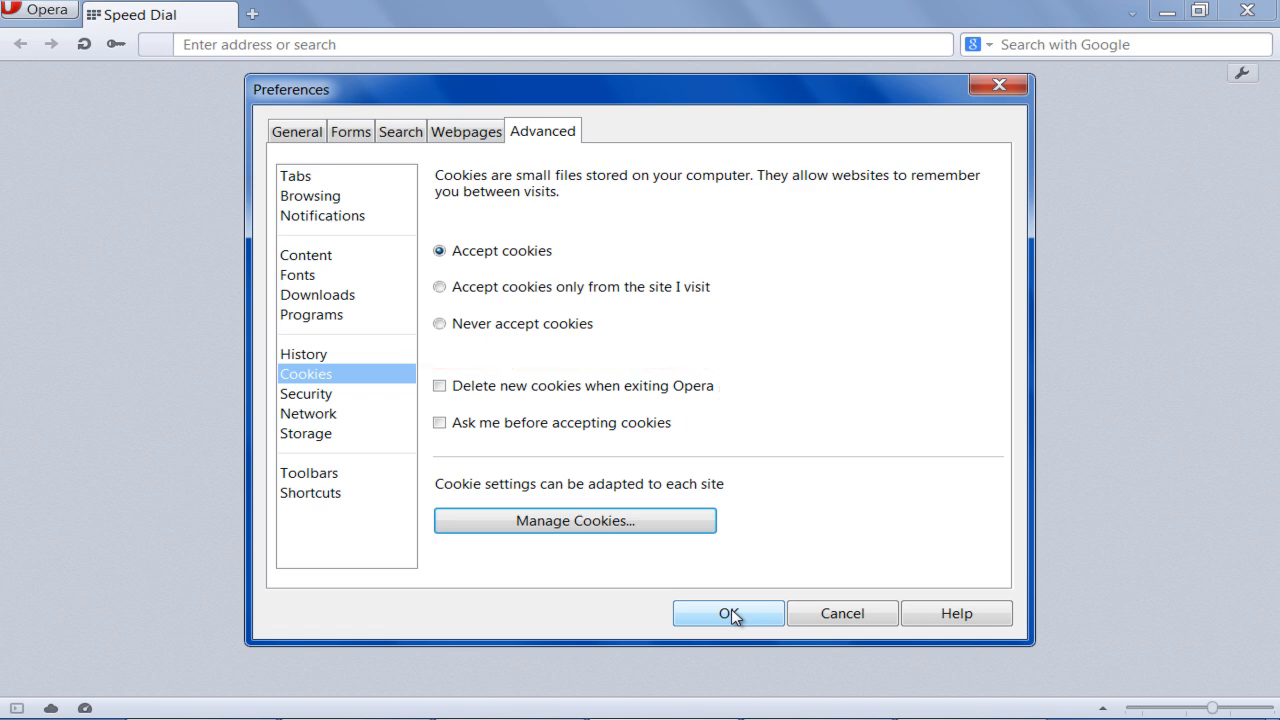
click(728, 613)
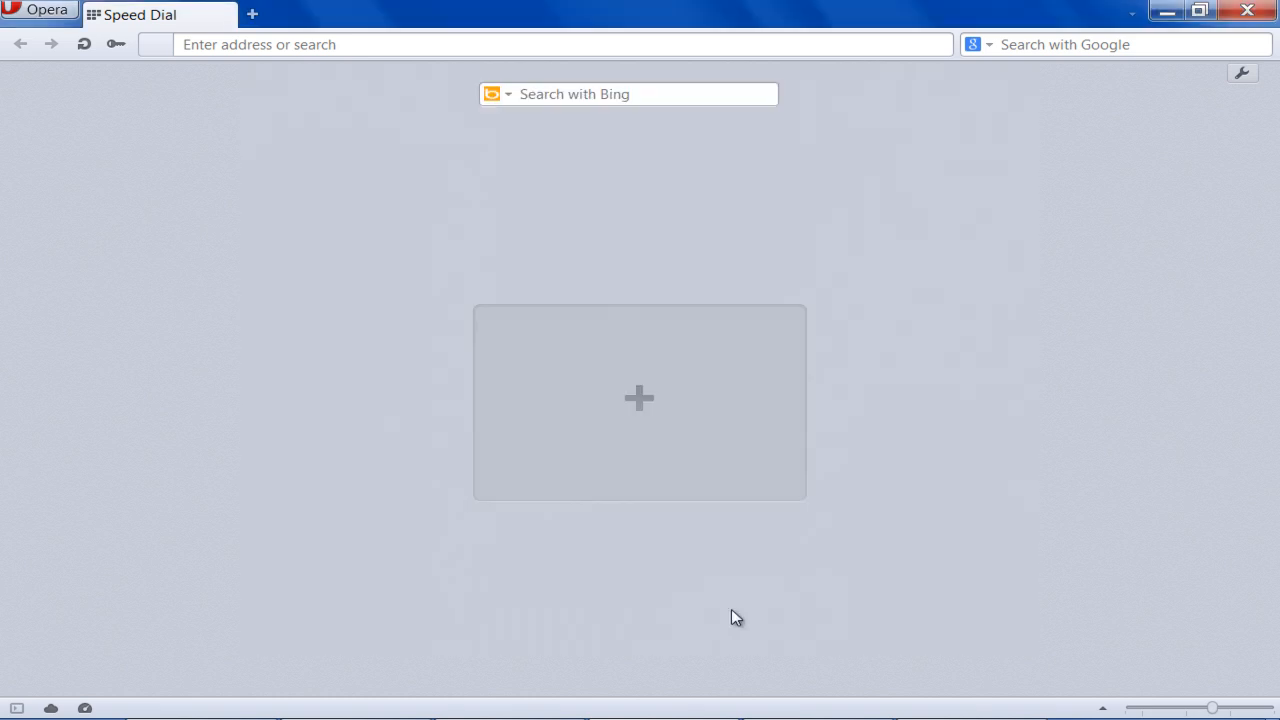